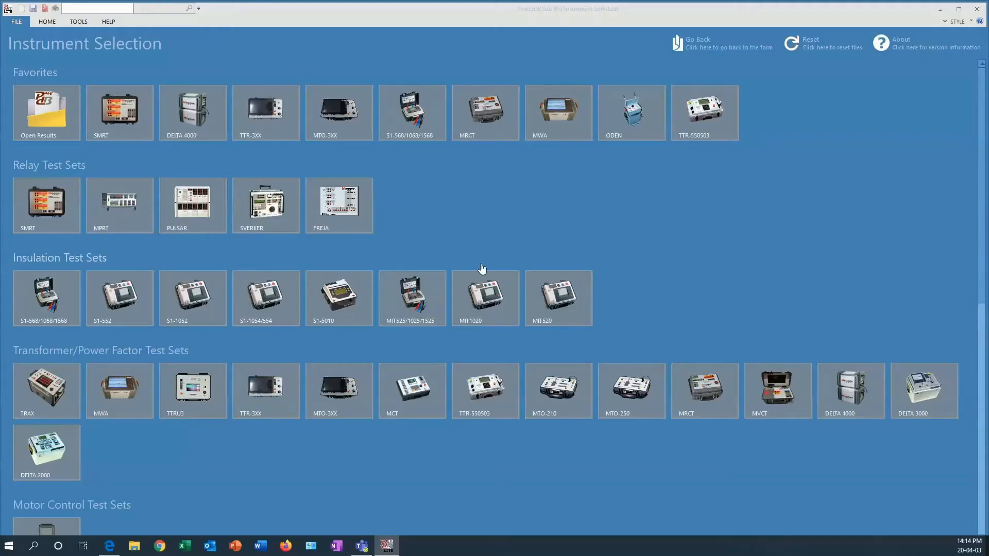
mouse_move(466, 260)
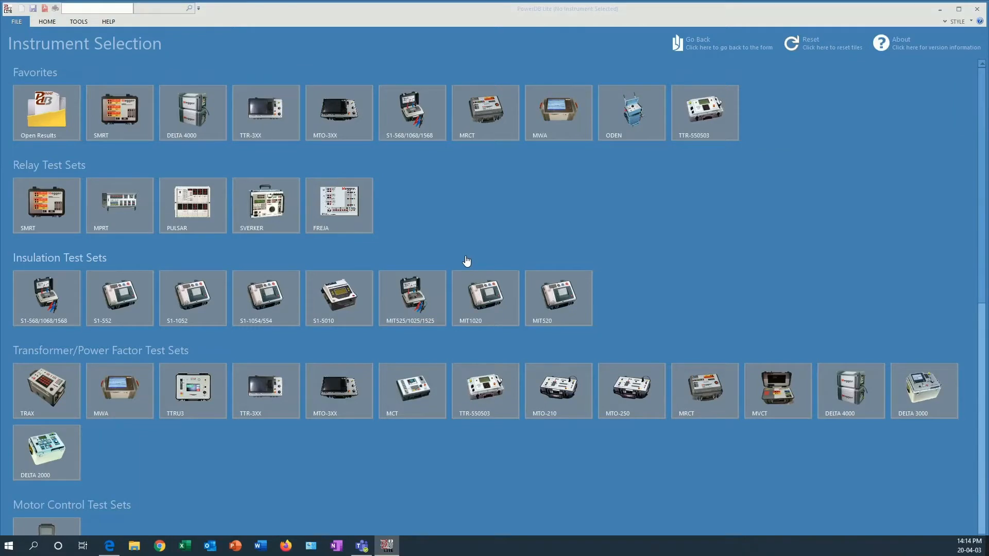
mouse_move(172, 162)
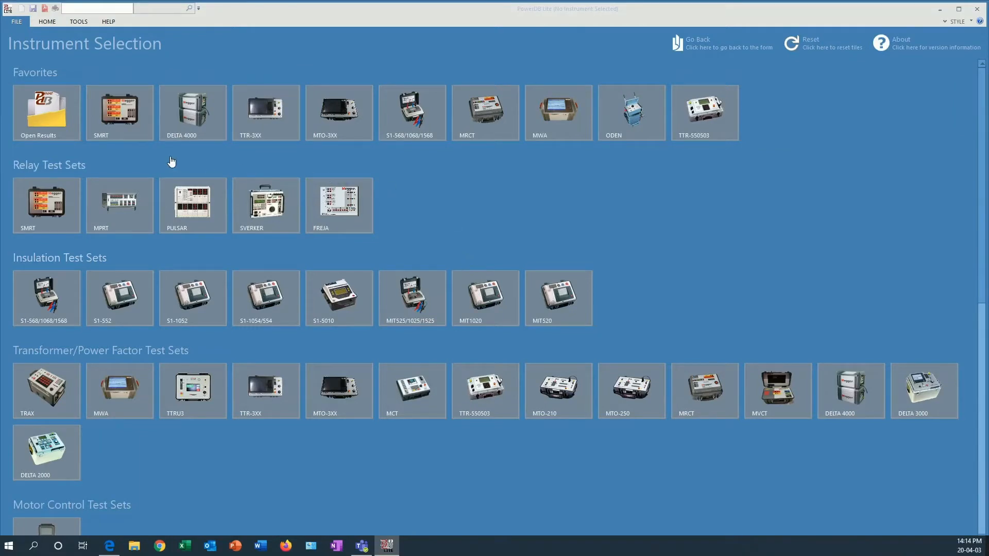
- Select the SMRT tile under Favorites to open its Instrument Configuration with Ethernet enabled
click(119, 112)
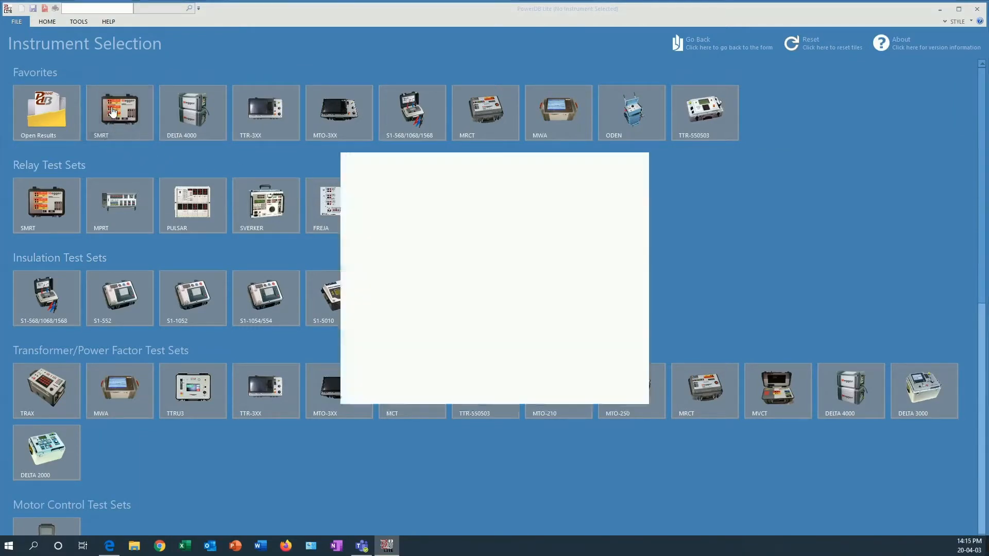
click(119, 112)
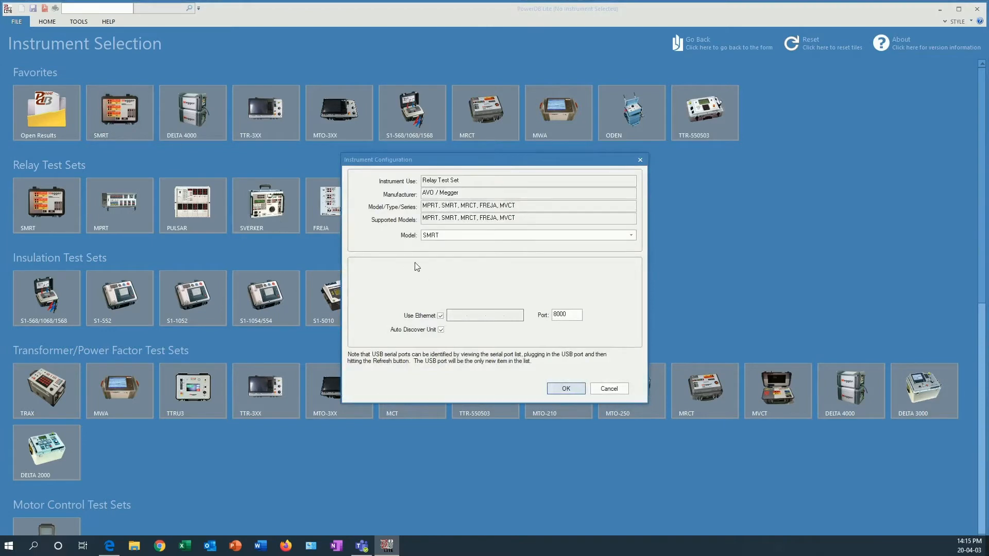
mouse_move(458, 268)
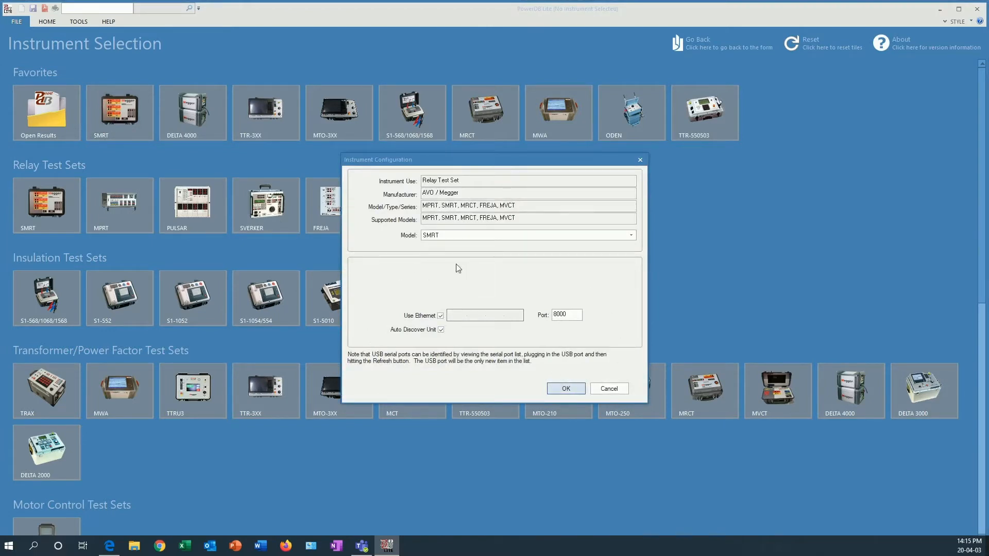
mouse_move(478, 363)
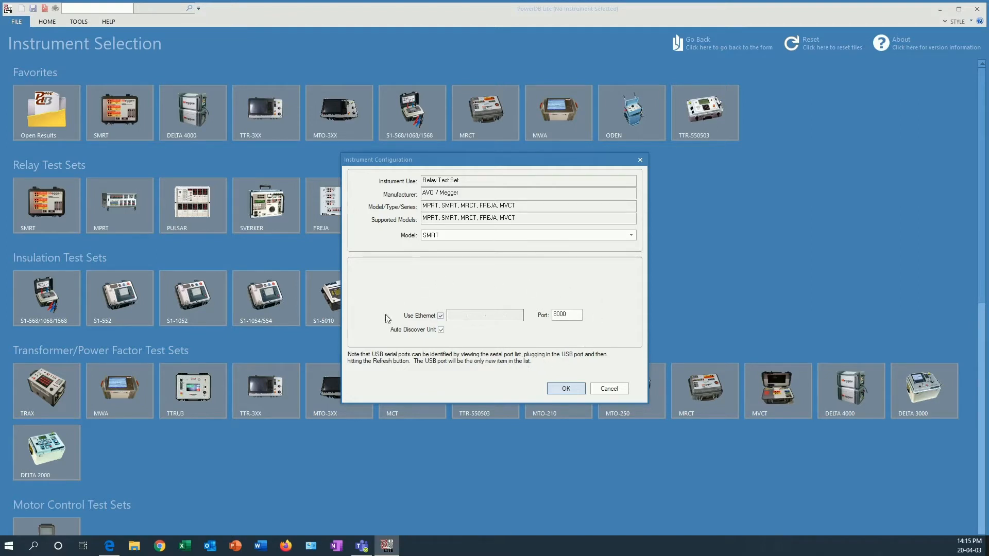
mouse_move(495, 293)
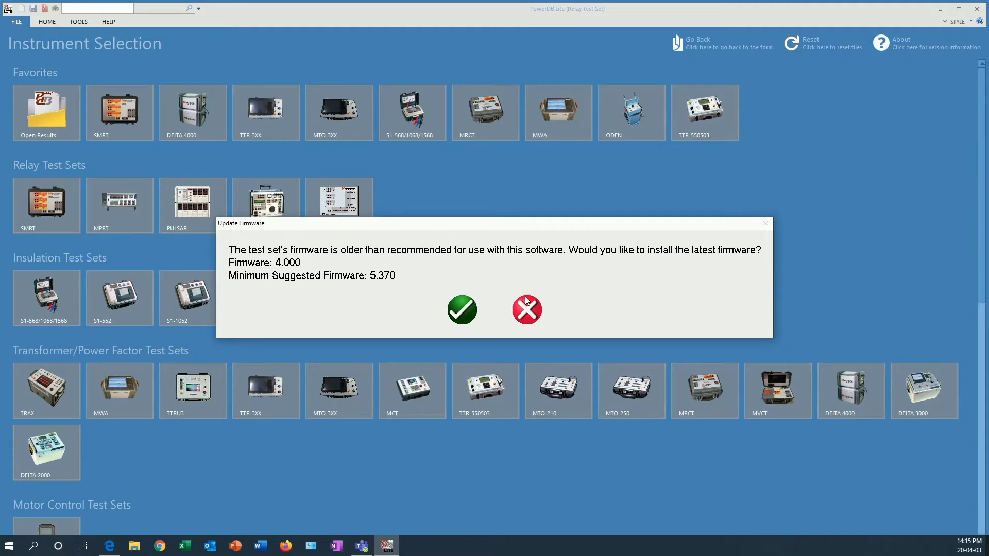
mouse_move(230, 268)
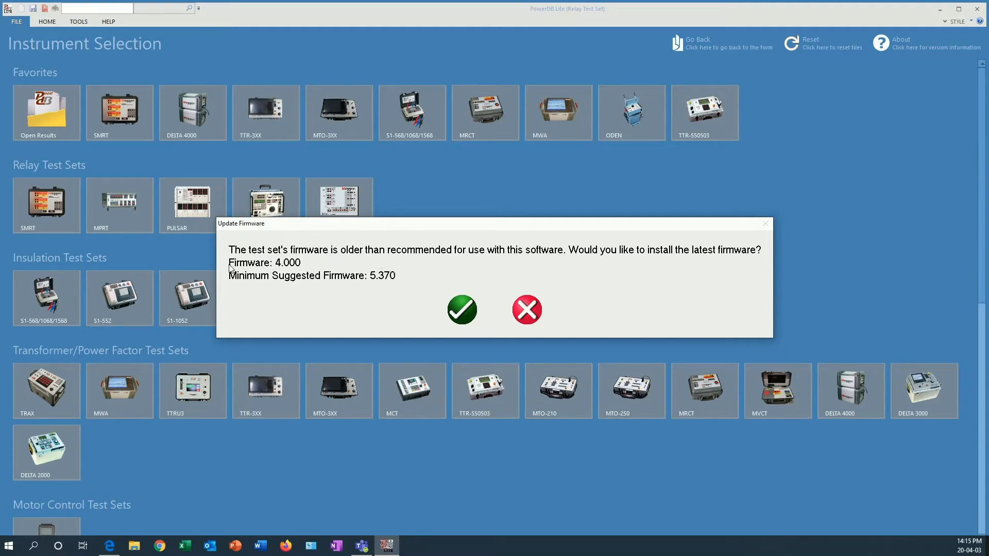
mouse_move(292, 267)
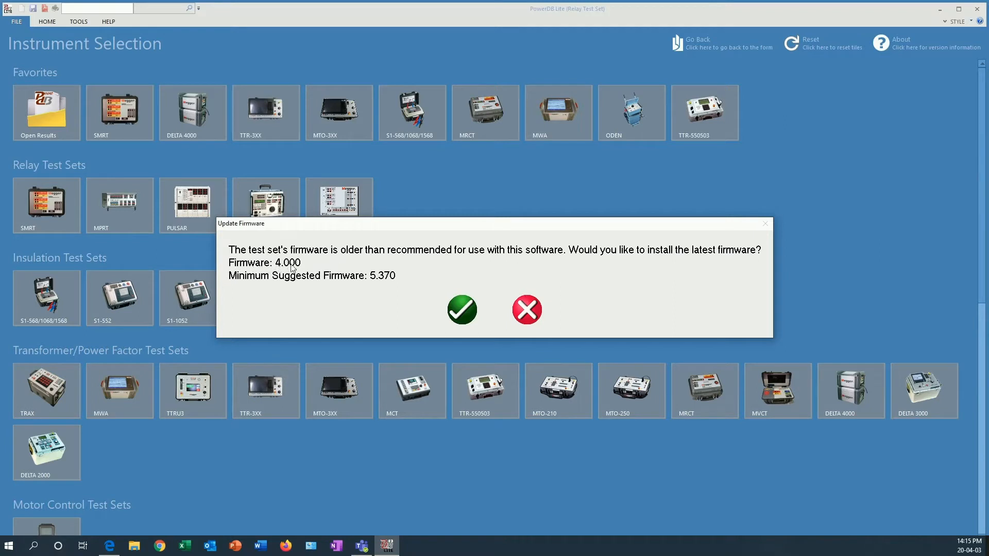
mouse_move(300, 275)
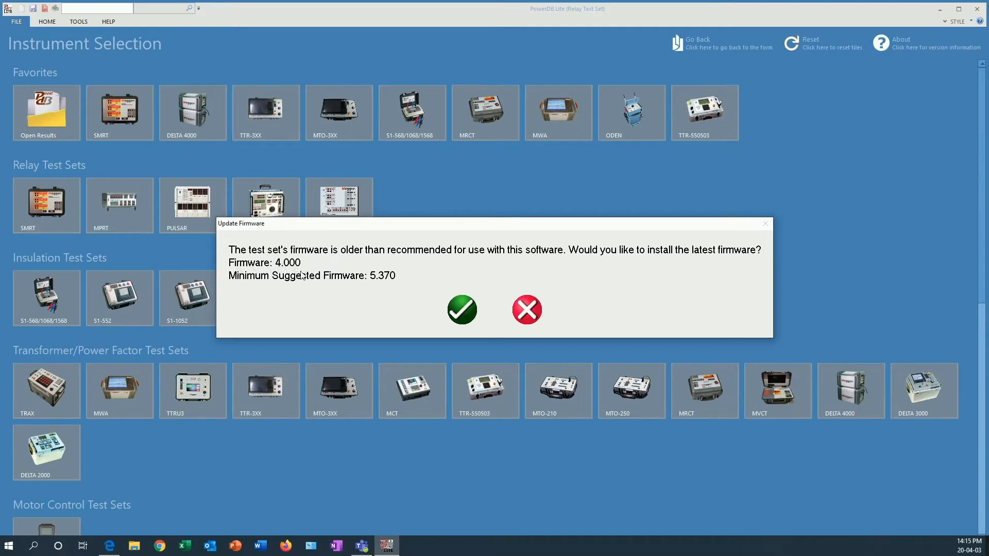
mouse_move(244, 289)
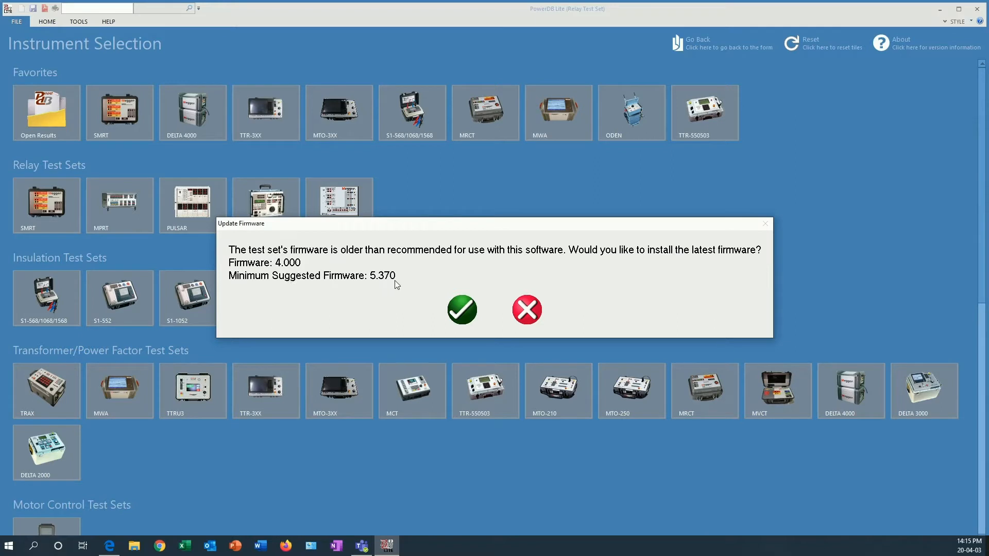
mouse_move(300, 290)
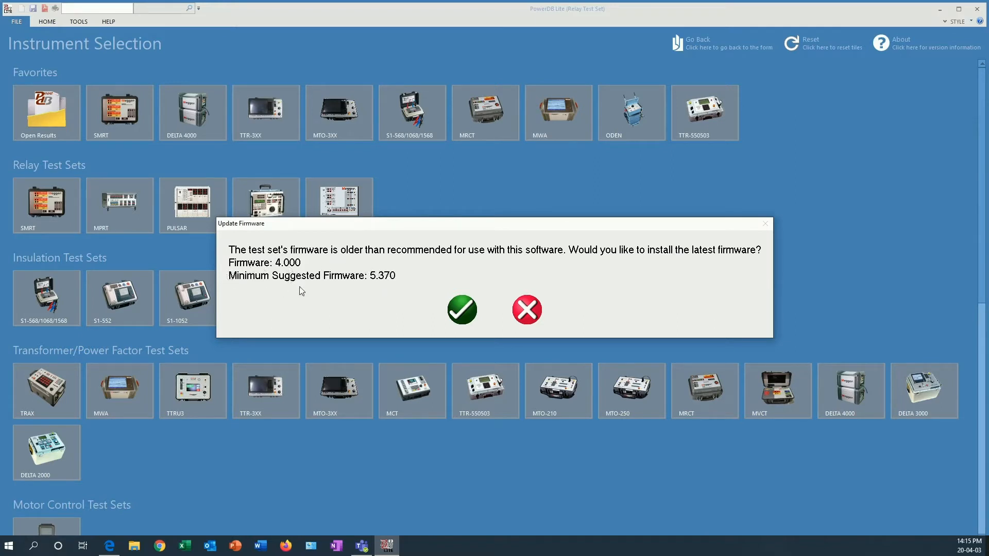
mouse_move(228, 280)
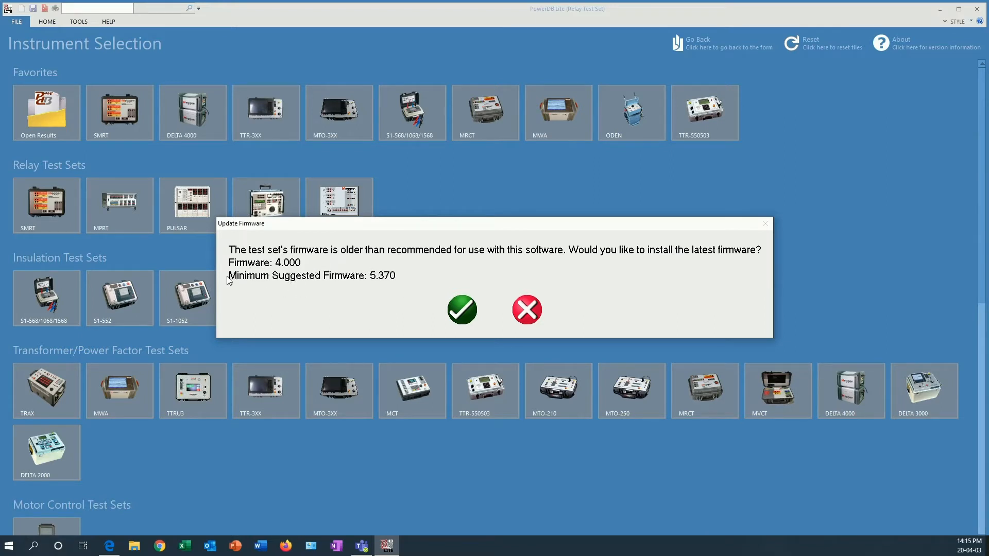
mouse_move(308, 271)
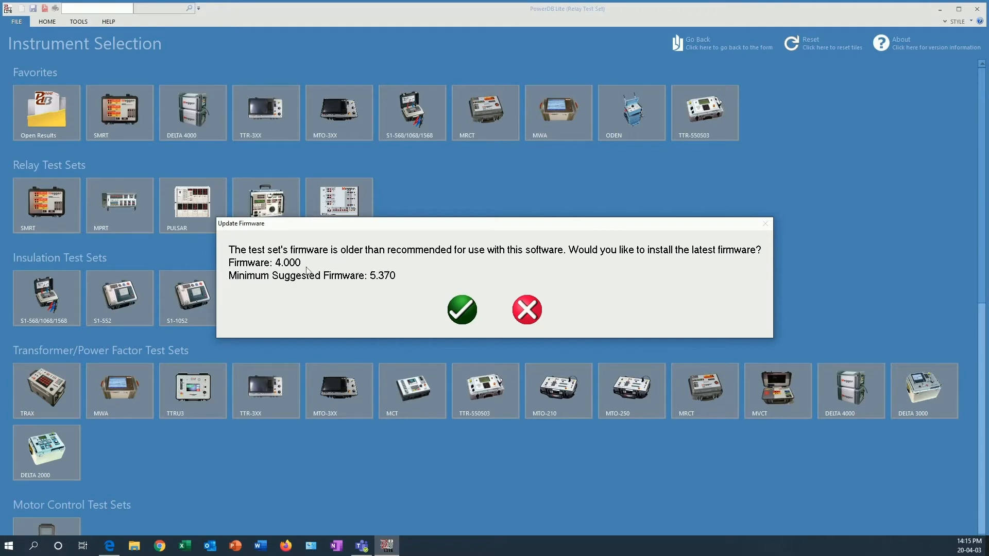
mouse_move(376, 292)
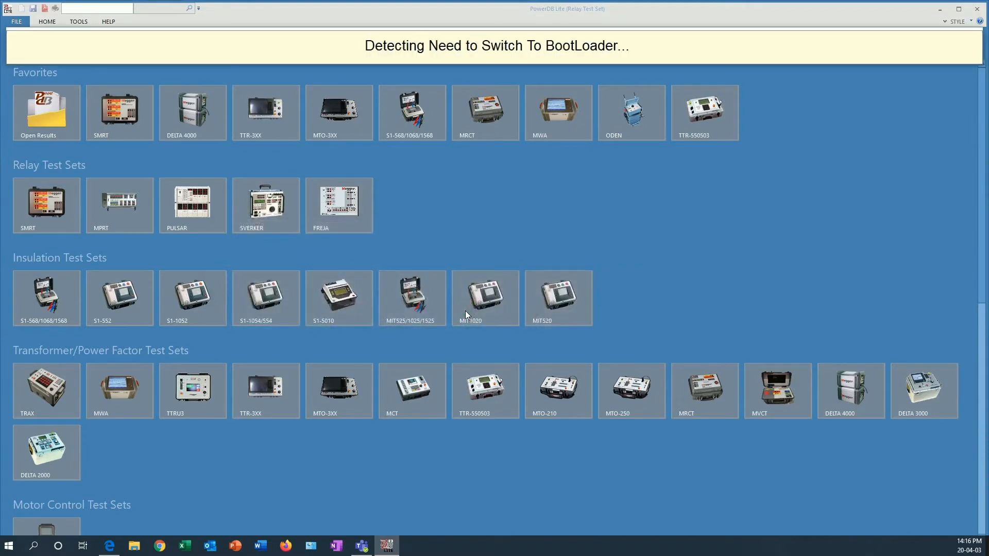
mouse_move(634, 28)
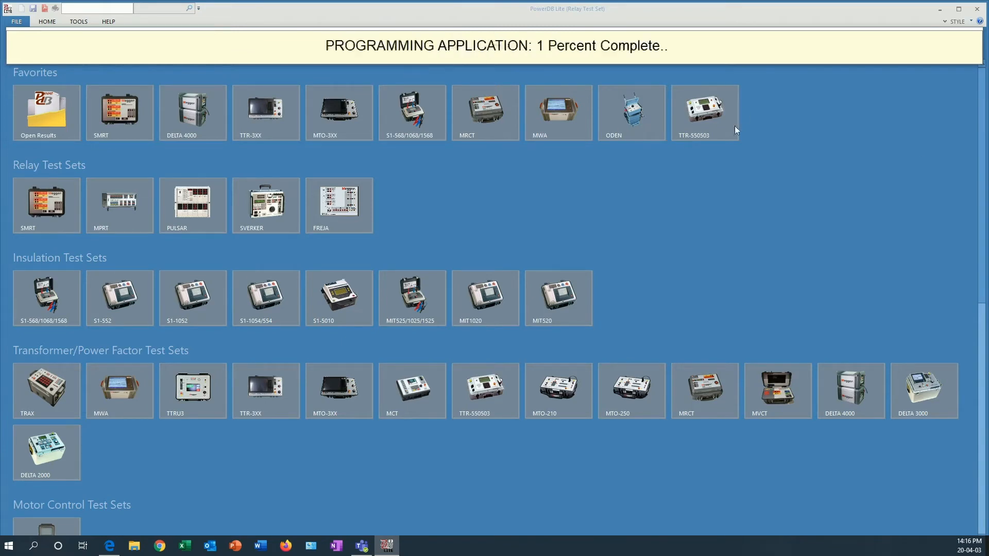
mouse_move(693, 146)
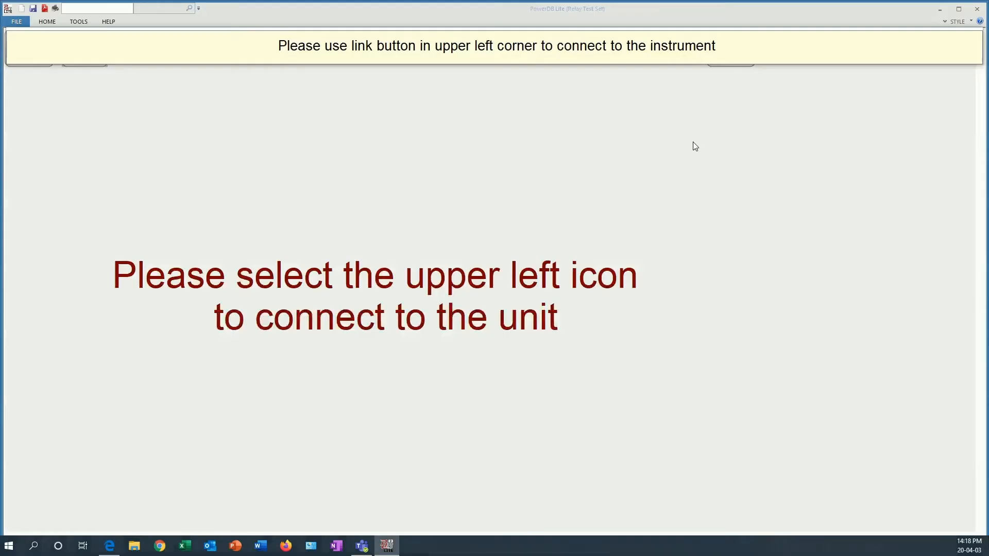
- Connect to the SMRT unit and open its Hardware configuration screen
click(7, 9)
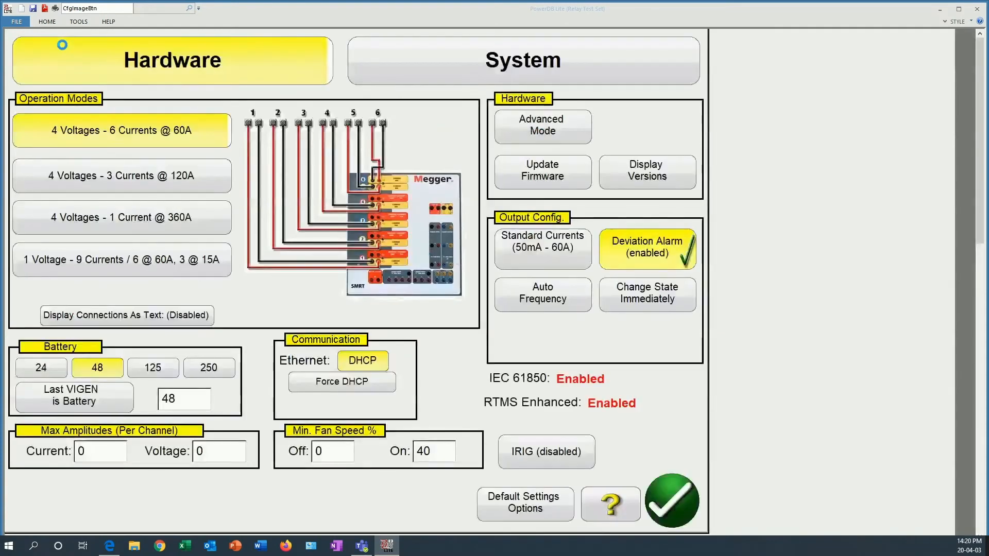
click(646, 172)
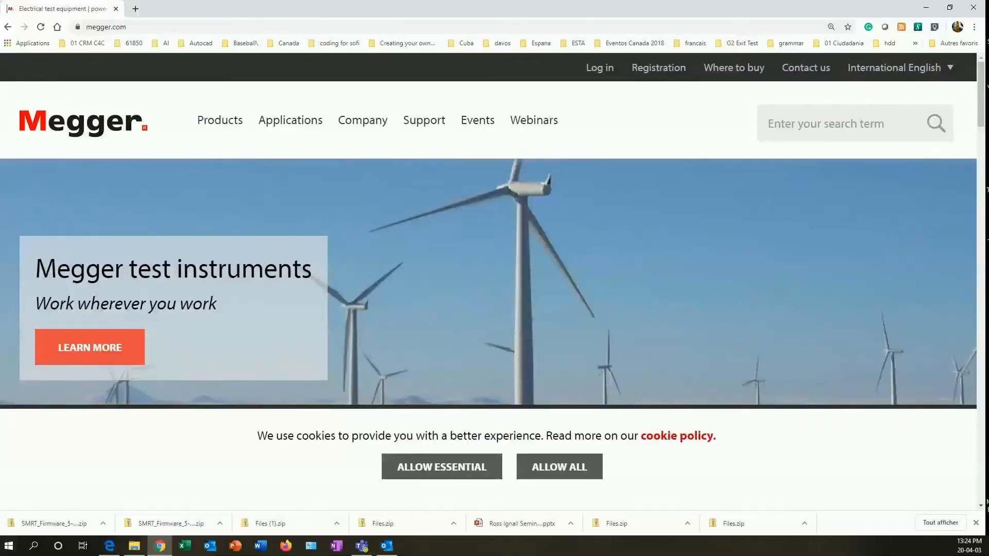
- Search the Megger site for SMRT and open the SMRT46 product page
click(101, 26)
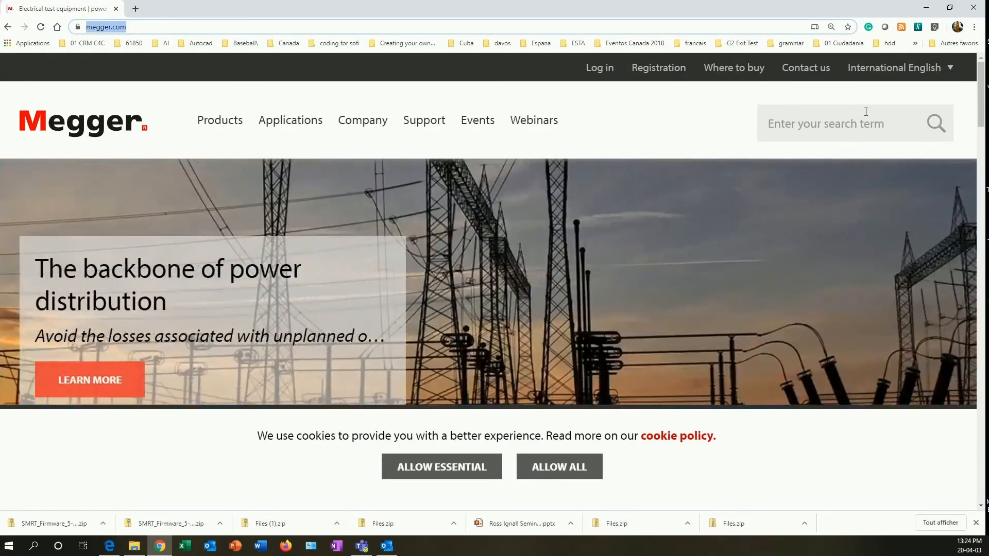
text(SMRT)
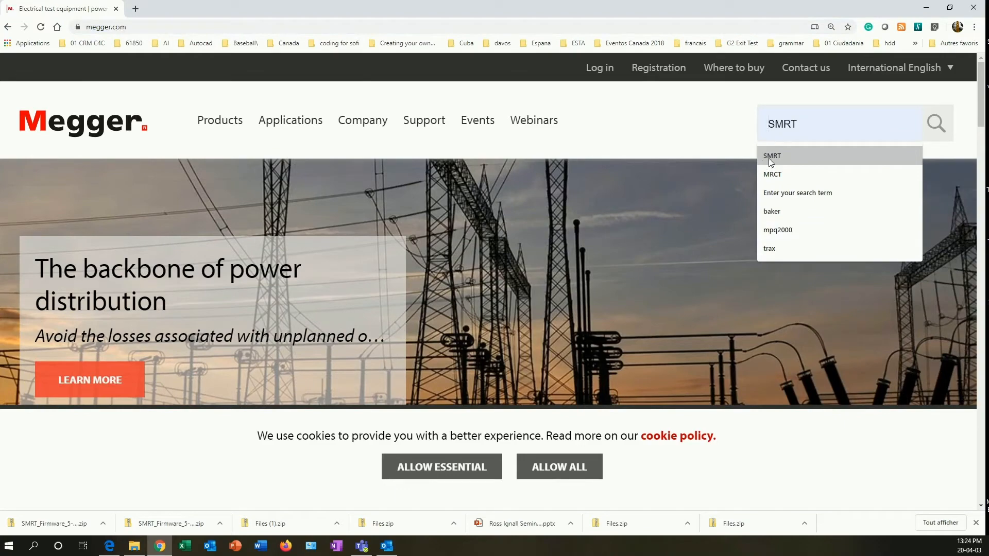
click(772, 155)
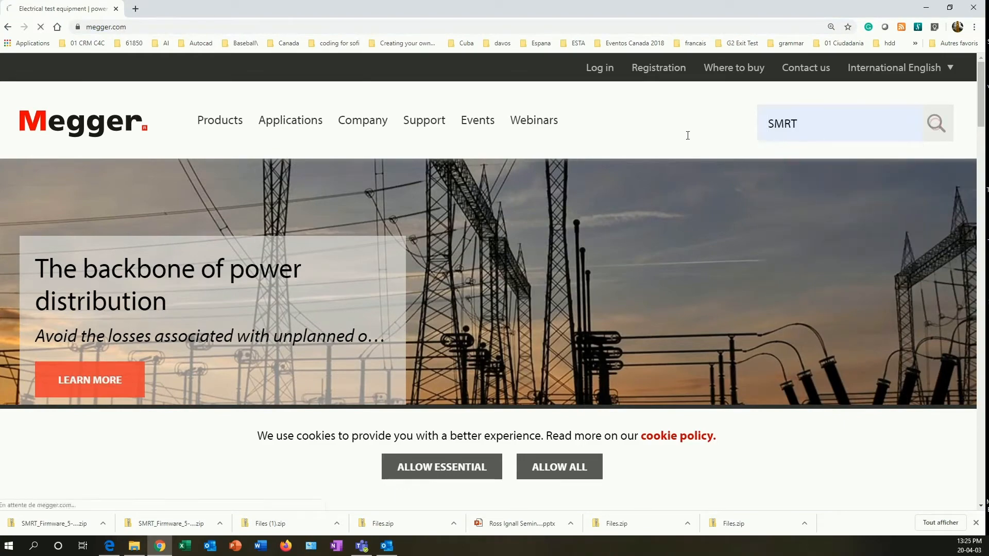
click(935, 123)
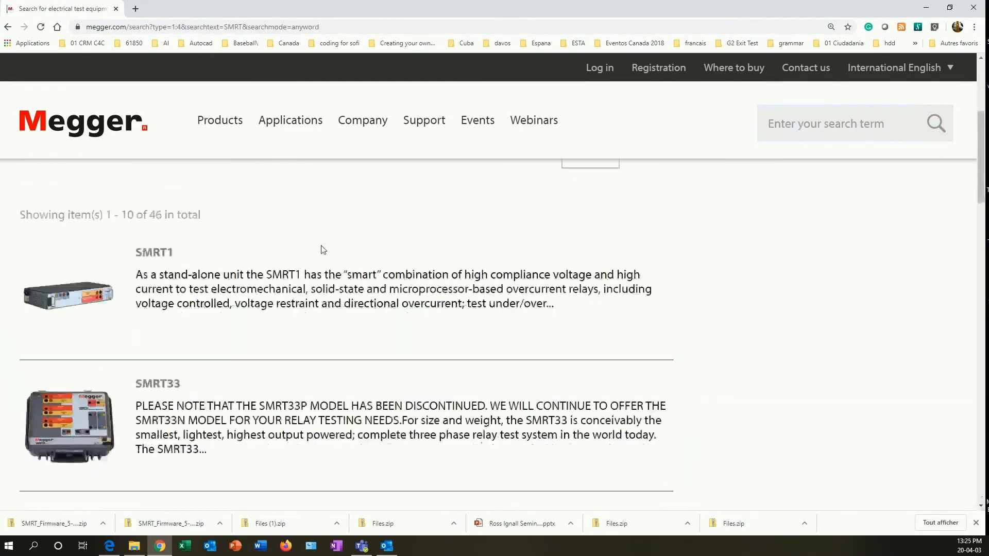
scroll(down, 3)
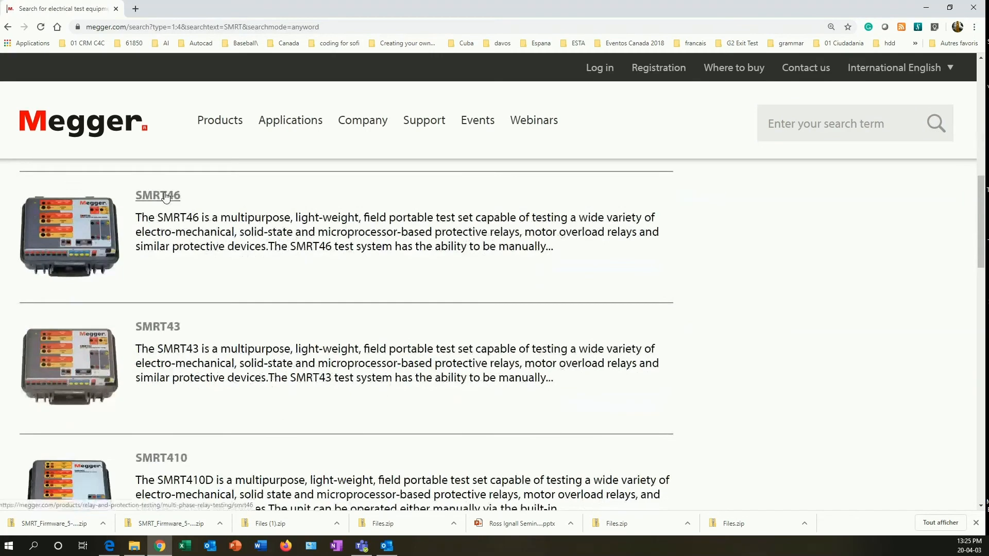
click(157, 196)
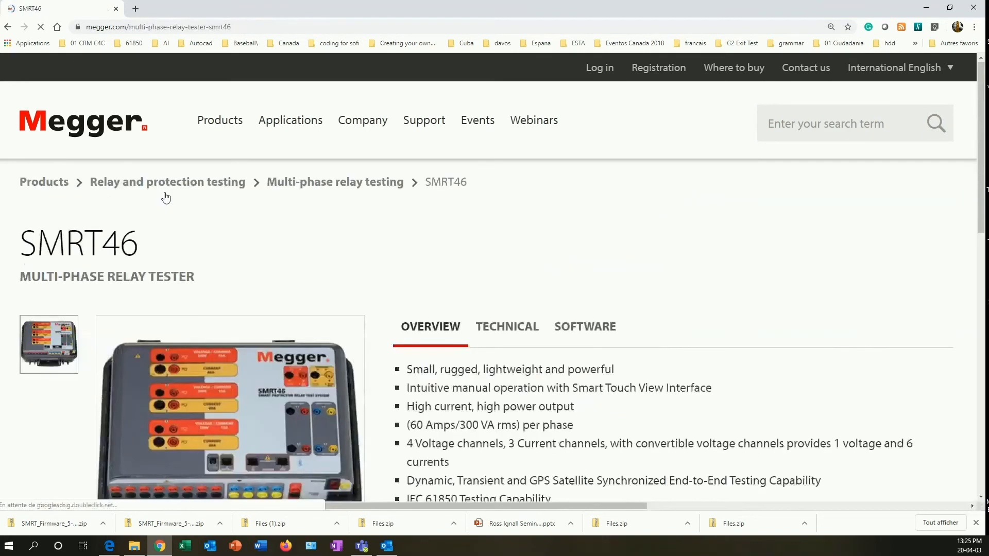
- Request SMRT Firmware 5.370 from the SMRT46 software downloads and sign in to Megger
scroll(down, 3)
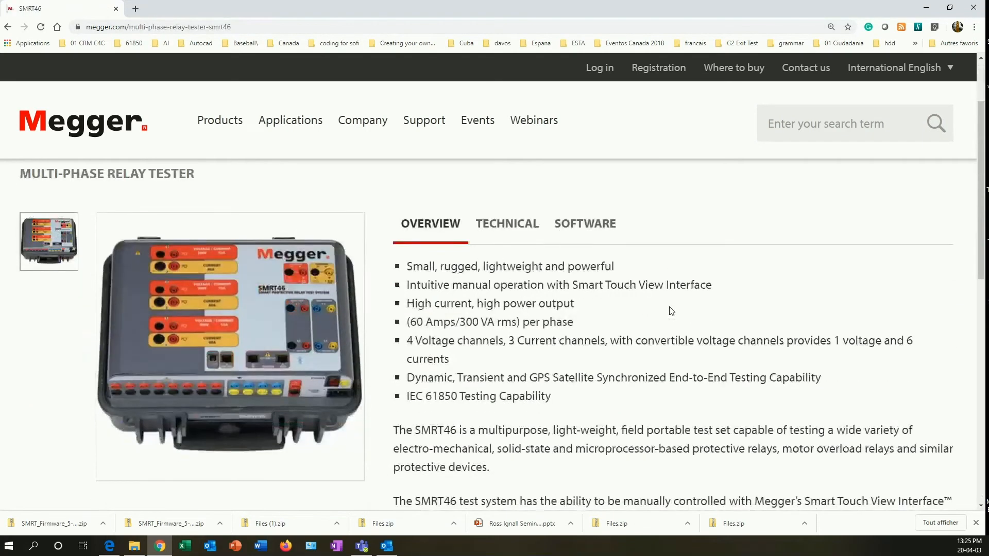
click(584, 223)
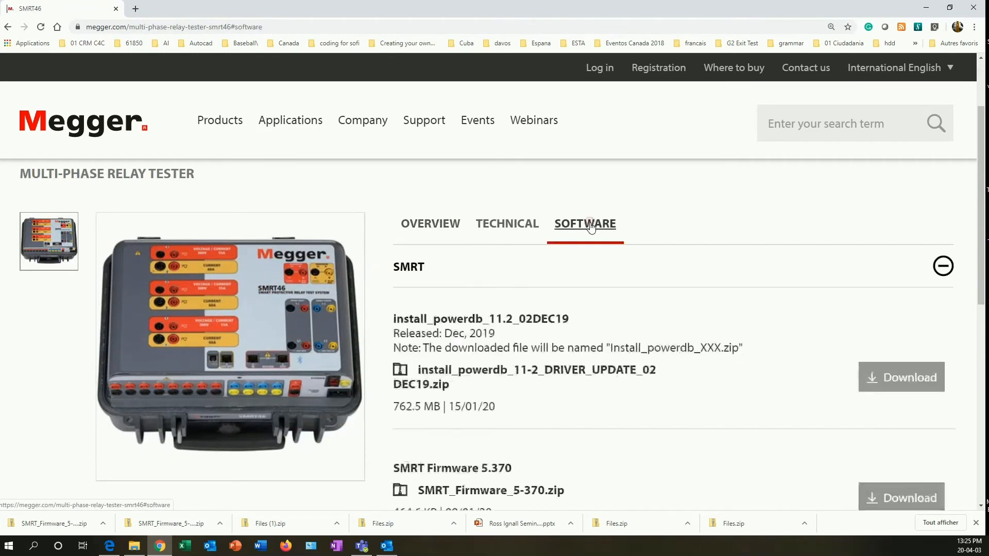
scroll(down, 3)
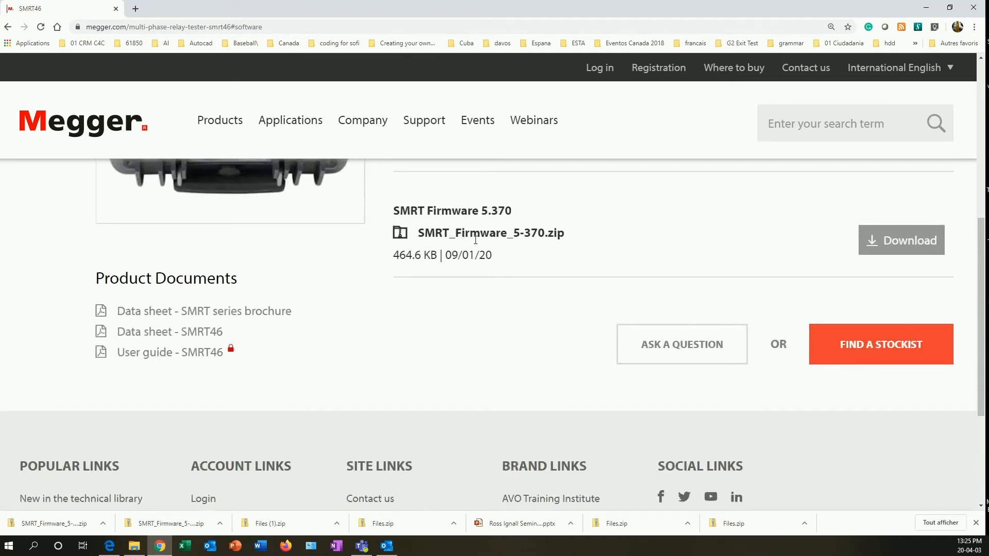
click(901, 240)
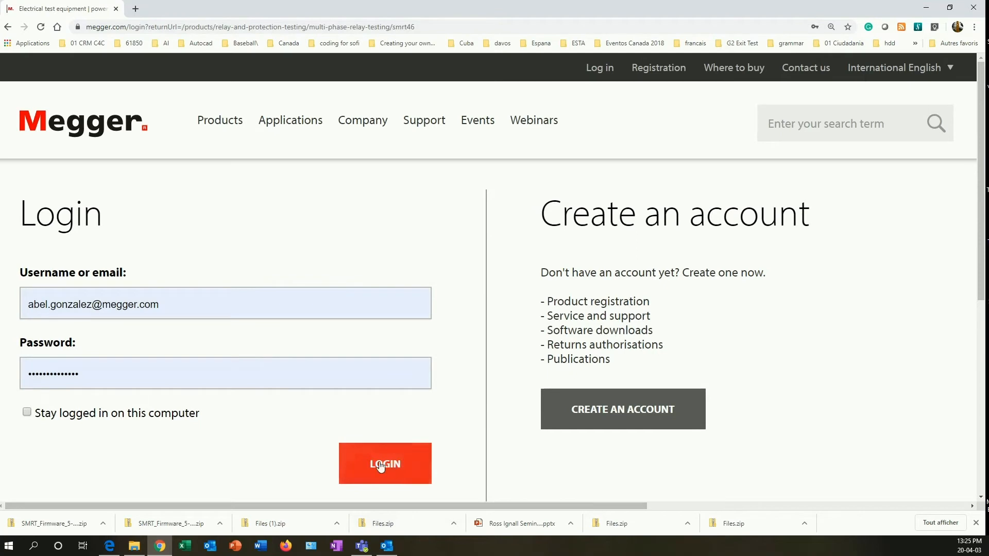
click(385, 464)
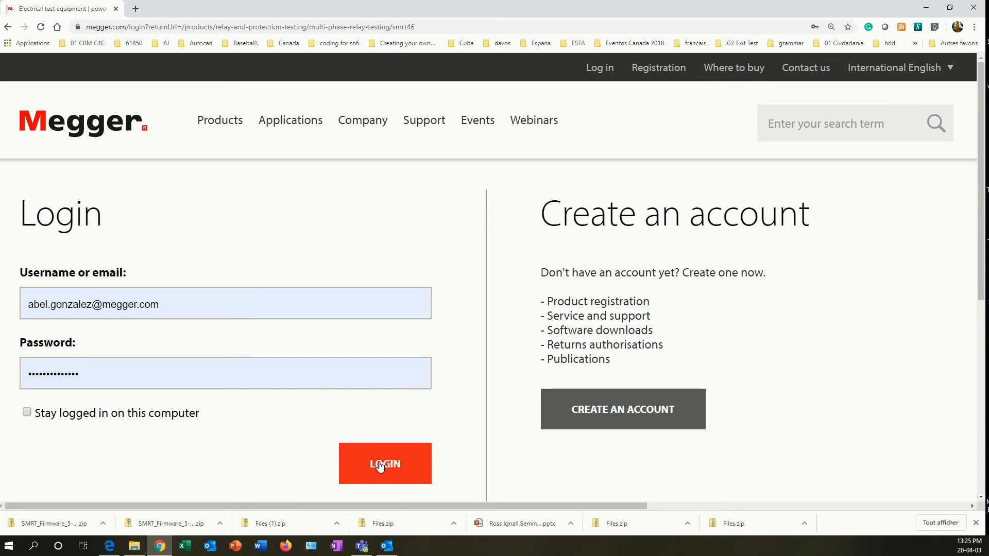
click(385, 464)
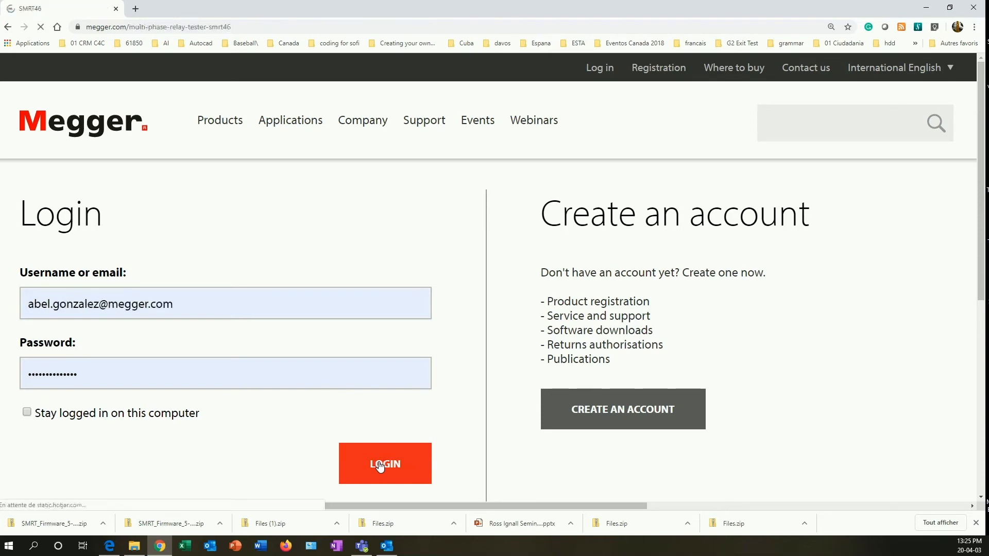
- Download the SMRT Firmware 5.370 zip and show it in its folder
click(384, 463)
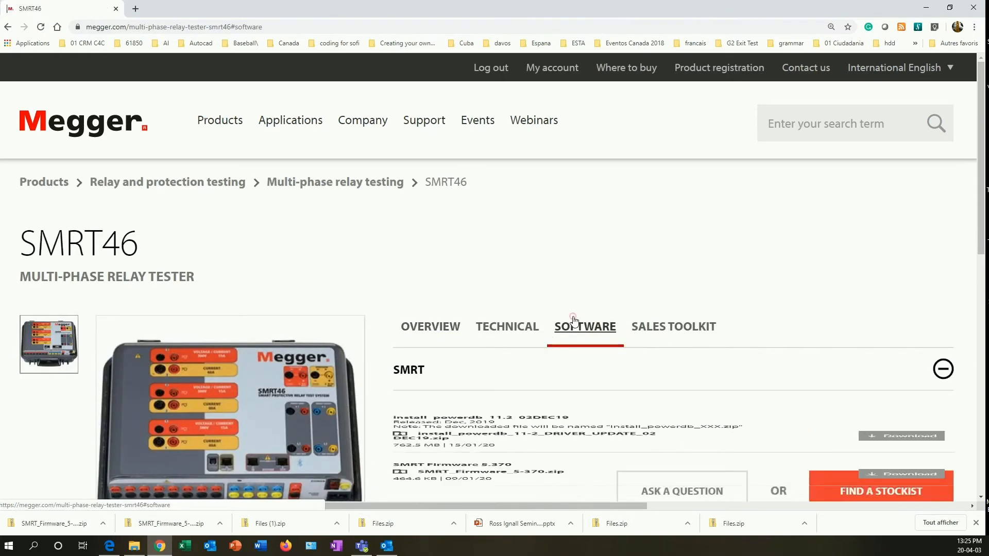
scroll(down, 3)
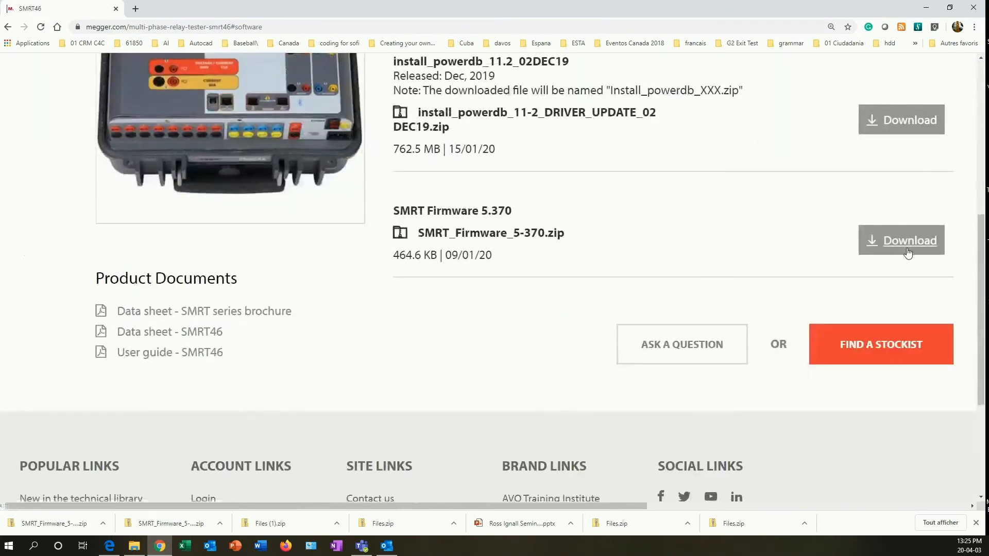
click(909, 240)
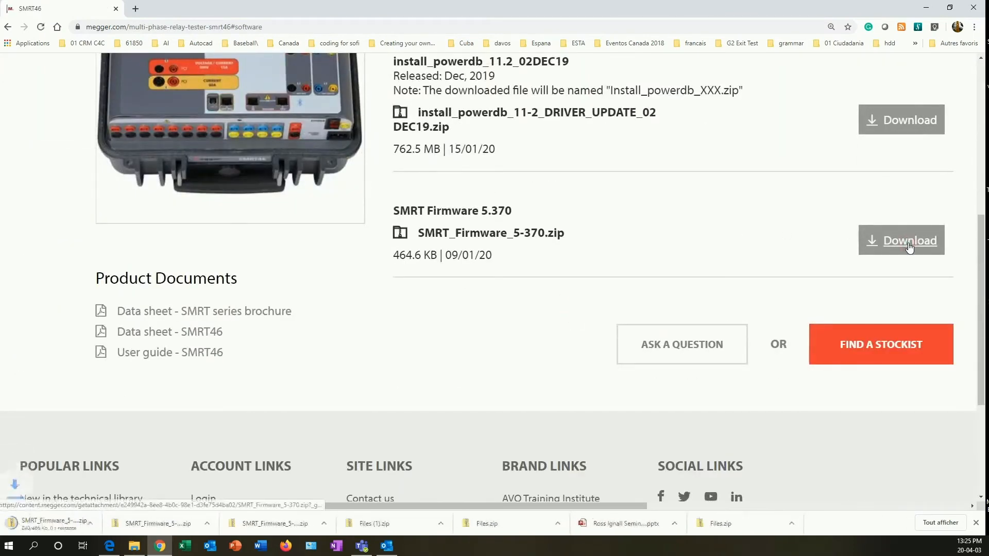
click(910, 241)
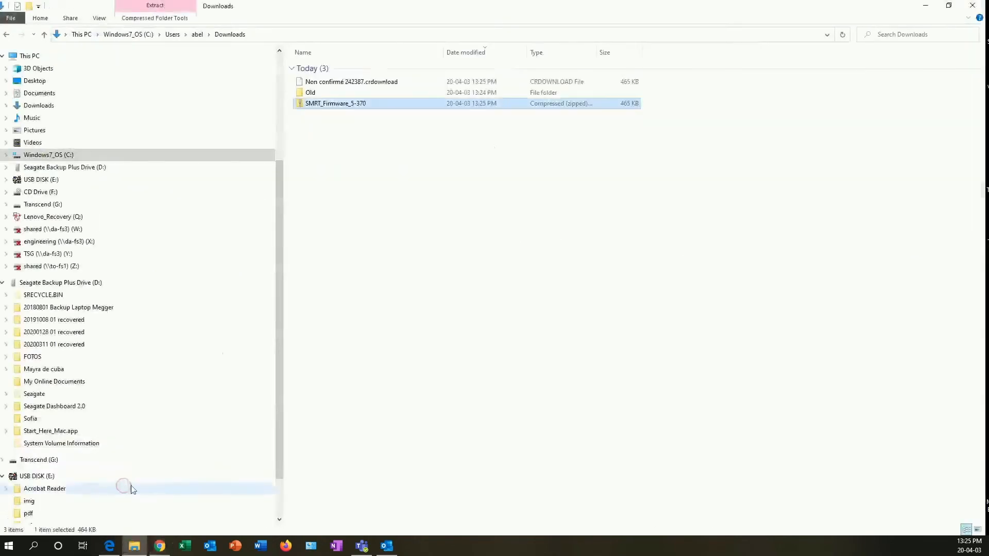
mouse_move(346, 107)
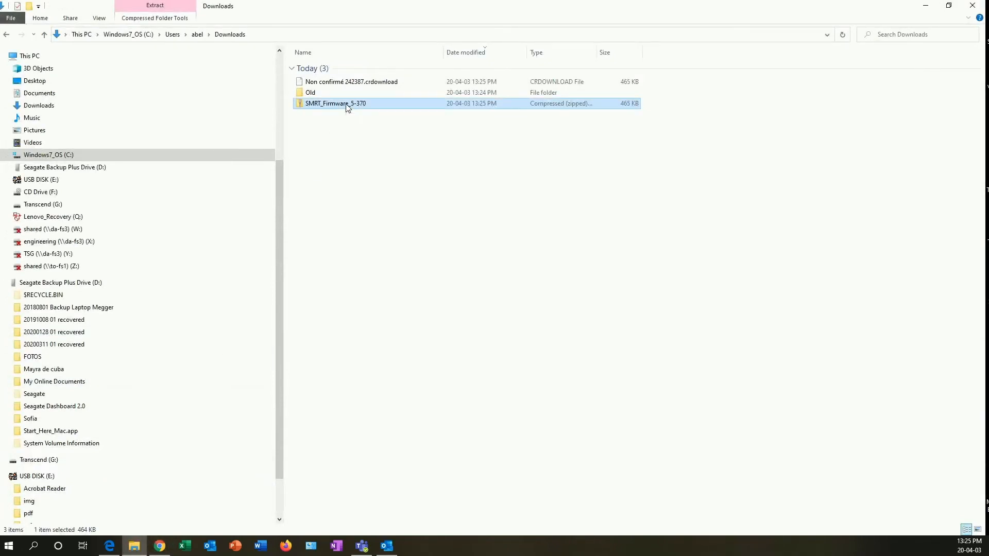
- Extract the SMRT_Firmware_5-370 zip into Downloads using 7-Zip Extract Here
right_click(335, 103)
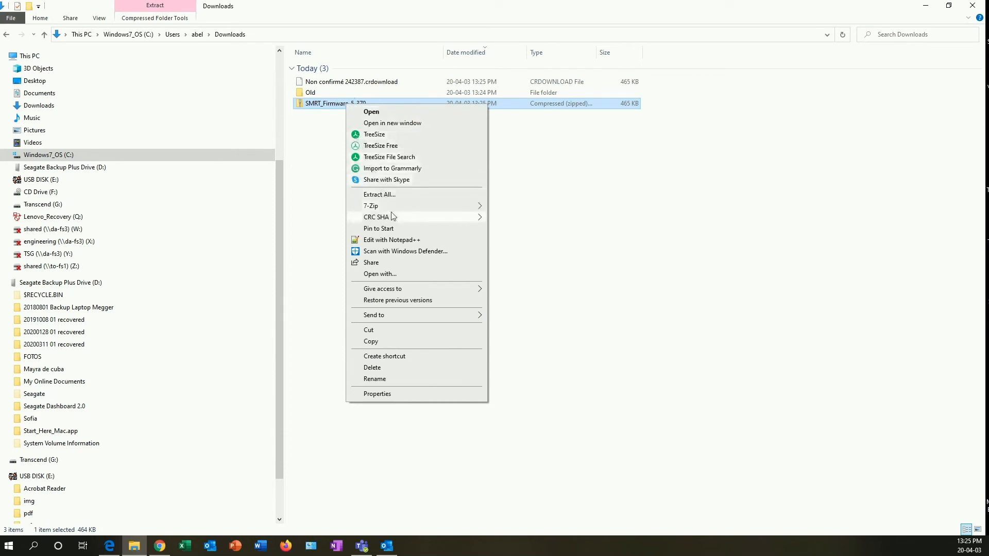
mouse_move(371, 205)
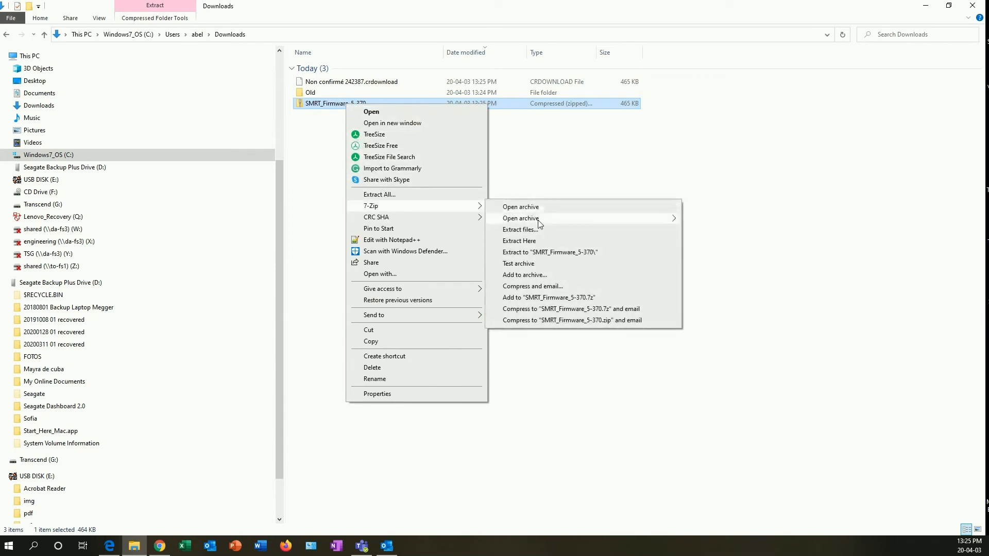
click(519, 241)
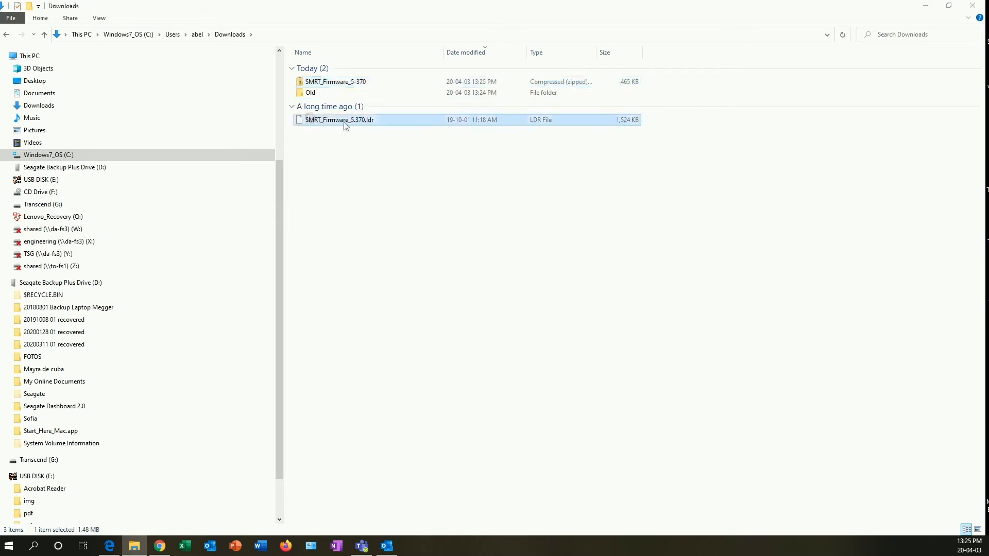
mouse_move(340, 120)
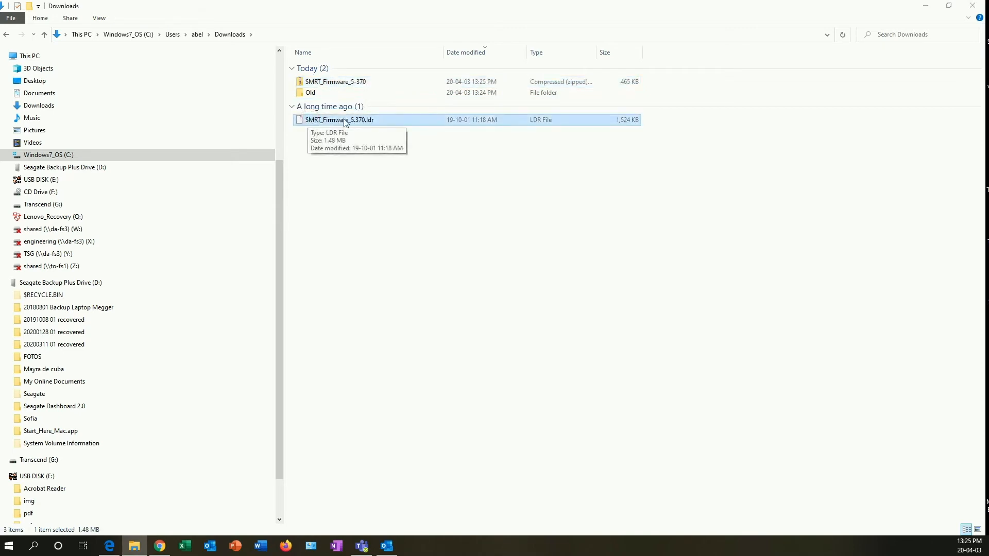
mouse_move(393, 525)
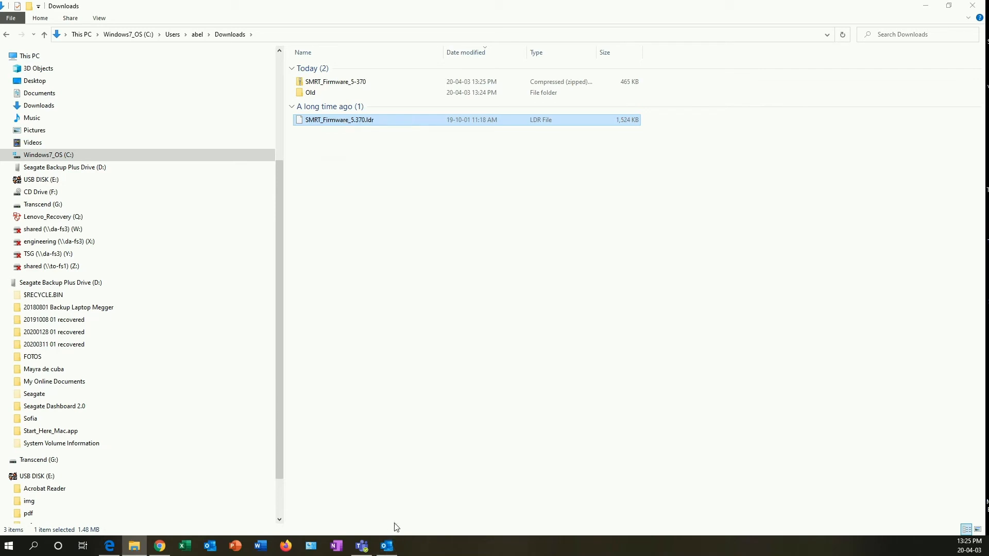
mouse_move(450, 368)
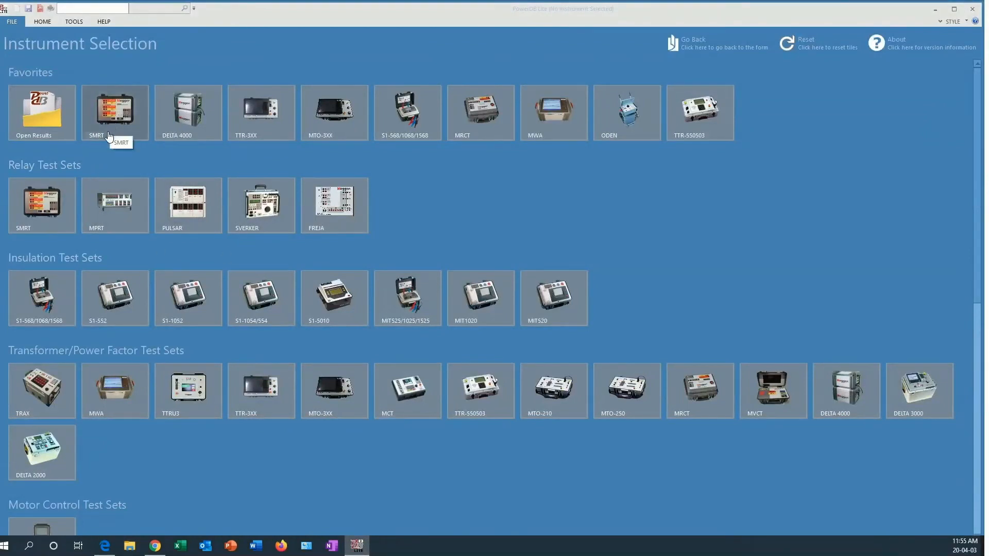
- Choose the SMRT favorite and confirm its Instrument Configuration with OK
click(115, 112)
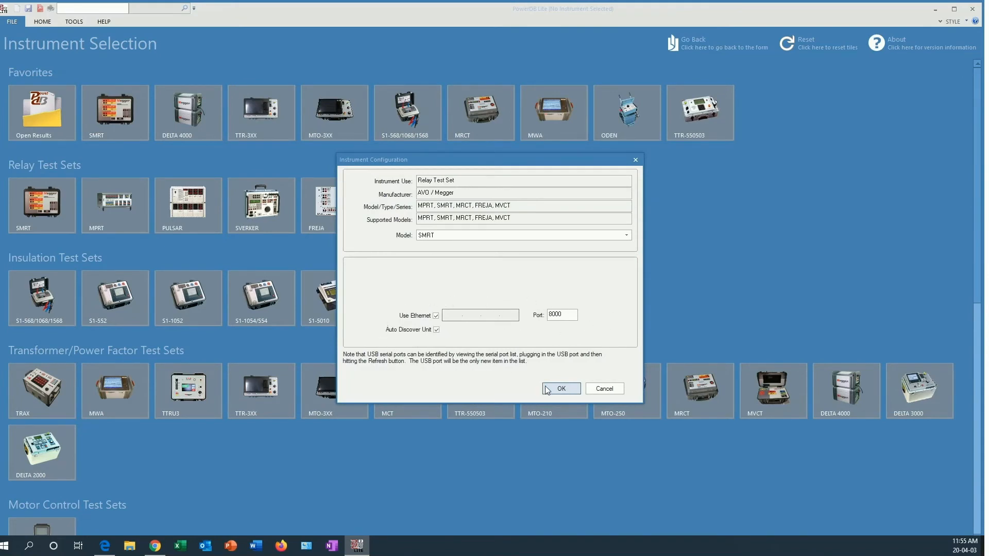
click(560, 388)
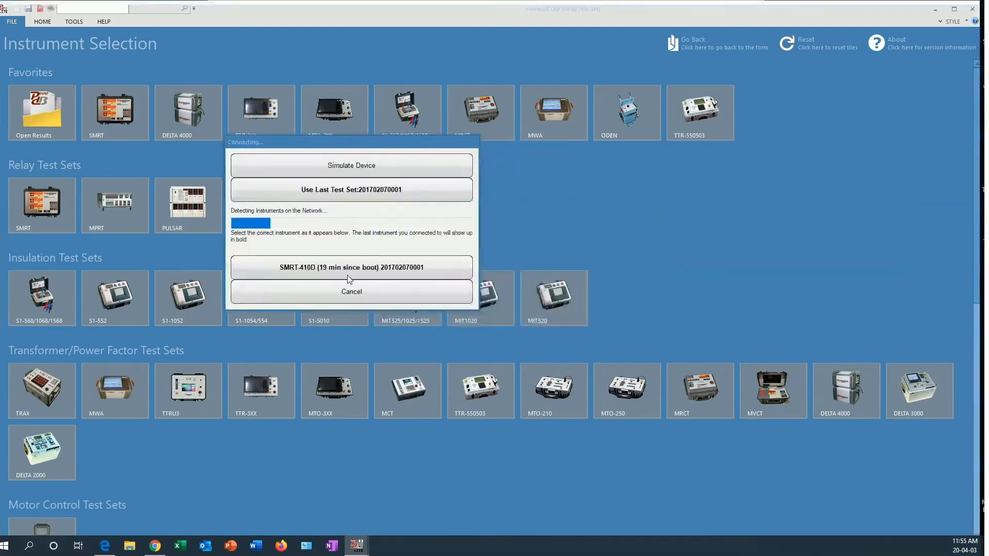
mouse_move(428, 274)
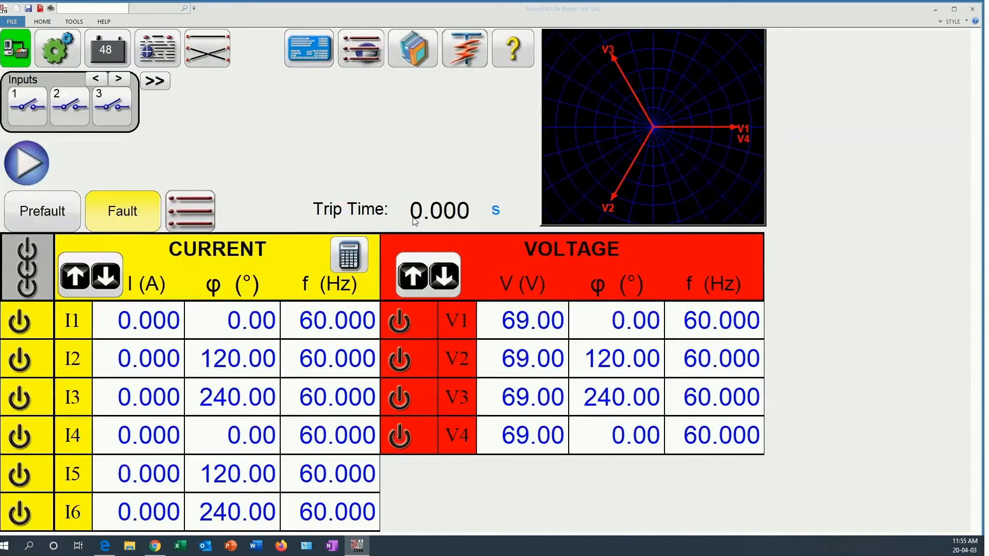
mouse_move(57, 48)
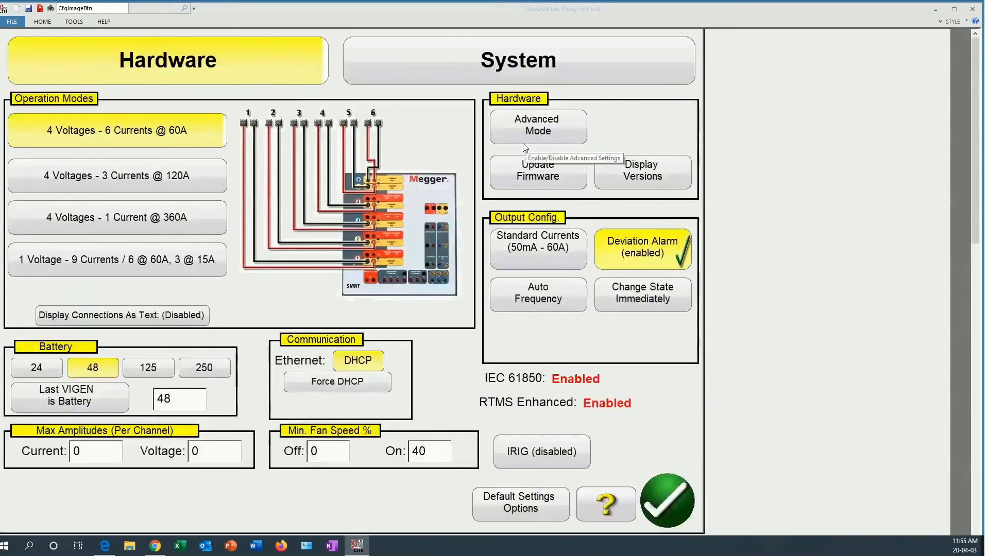
mouse_move(492, 182)
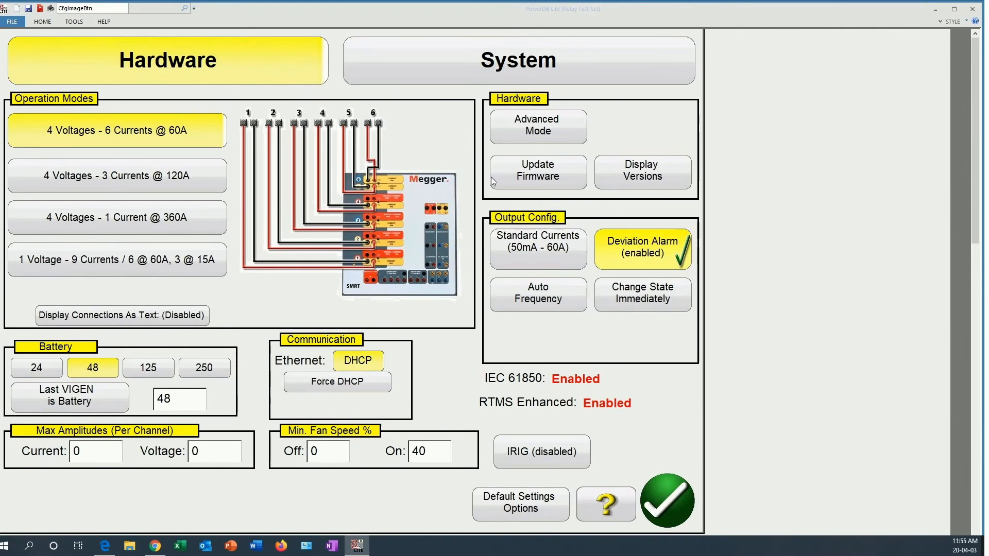
mouse_move(550, 175)
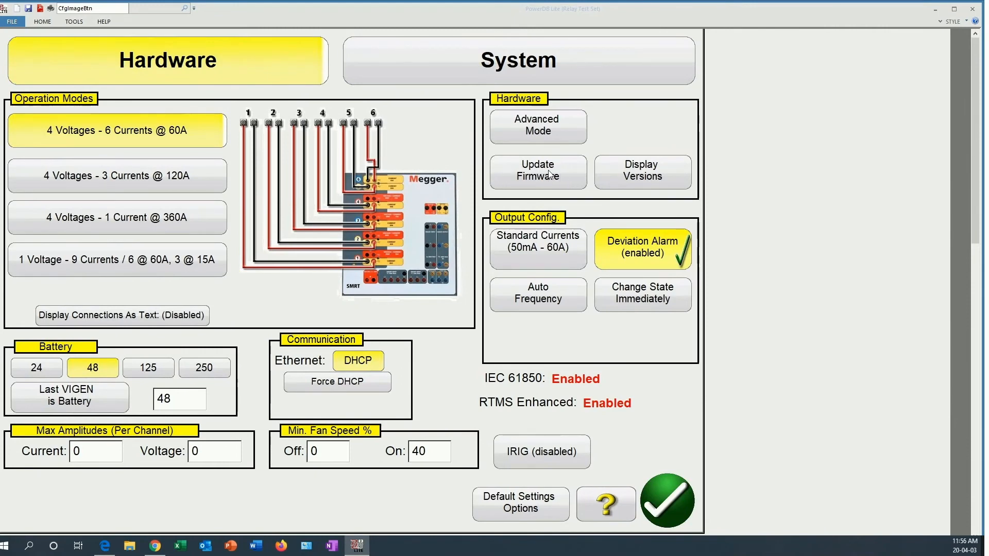
- Run Update Firmware with SMRT_Firmware_5.370.ldr from the Downloads folder
click(537, 171)
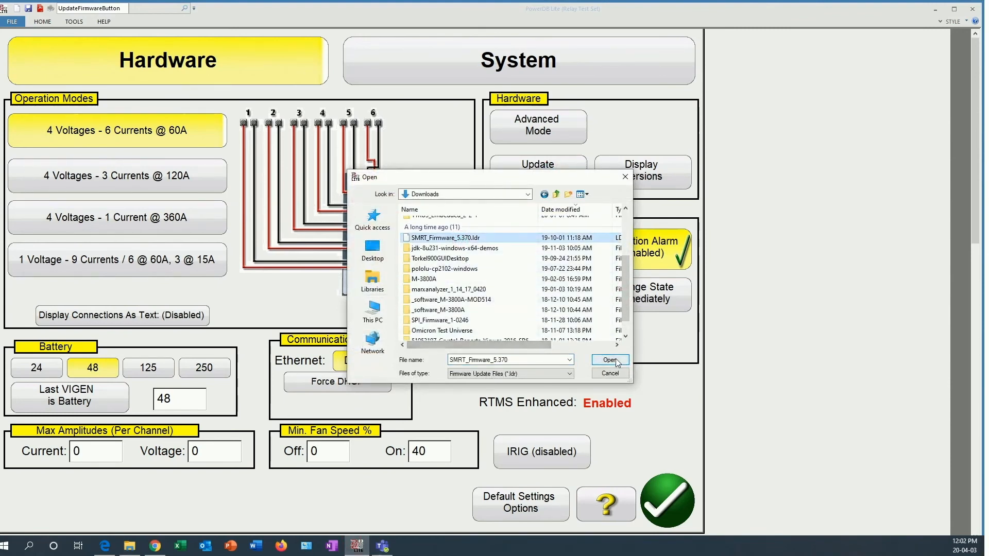
click(607, 360)
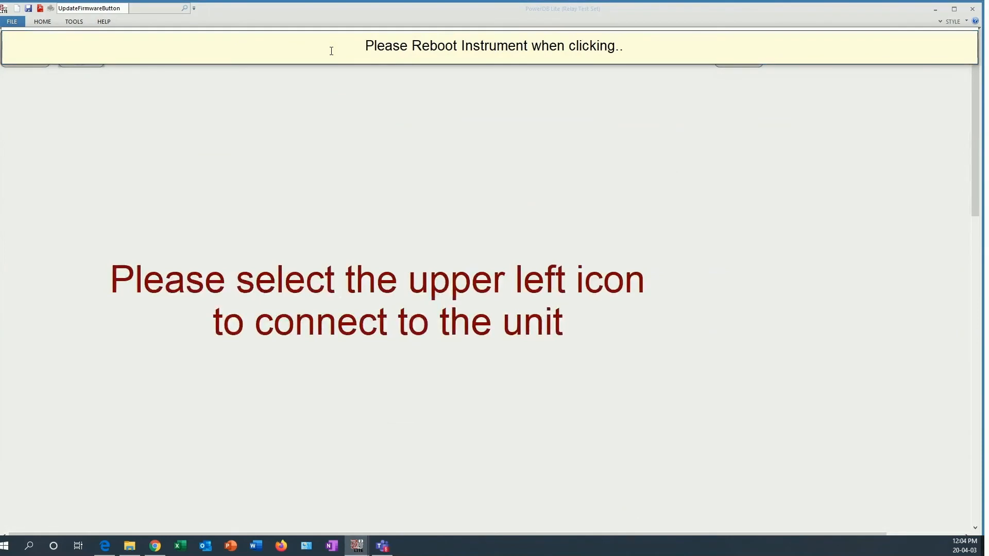
- Reconnect and select the SMRT-410D unit found on the network
click(28, 52)
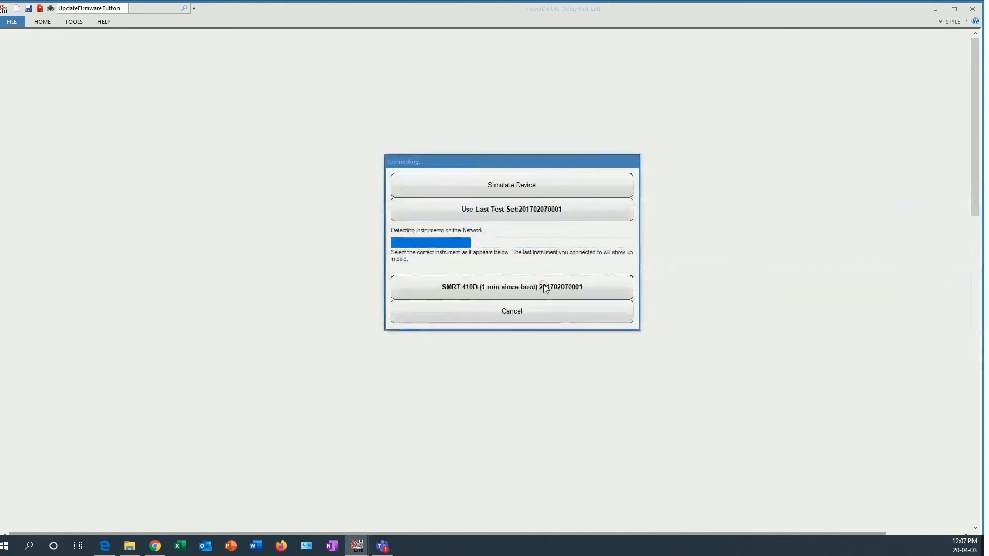
click(511, 286)
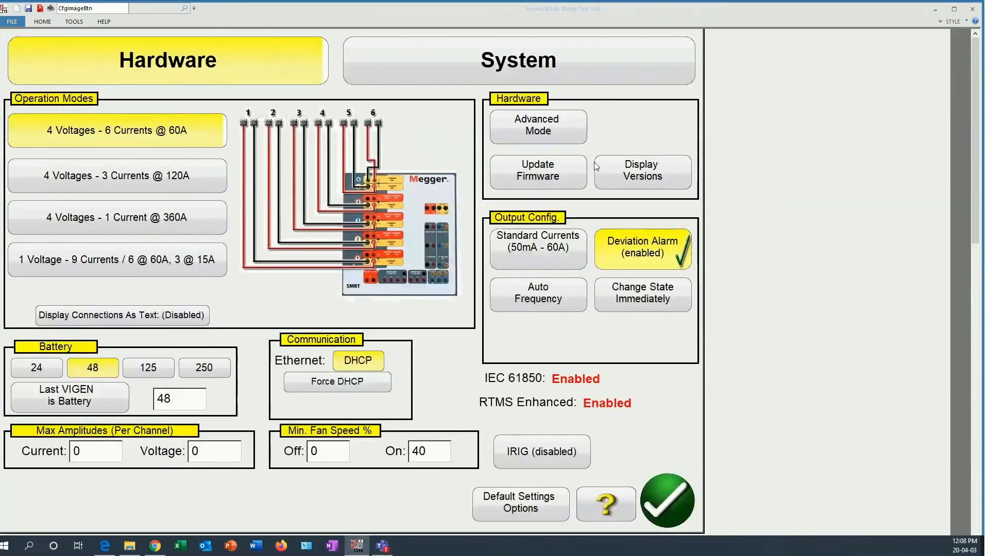
- Display the installed firmware versions, then exit Hardware settings via the green checkmark
click(642, 171)
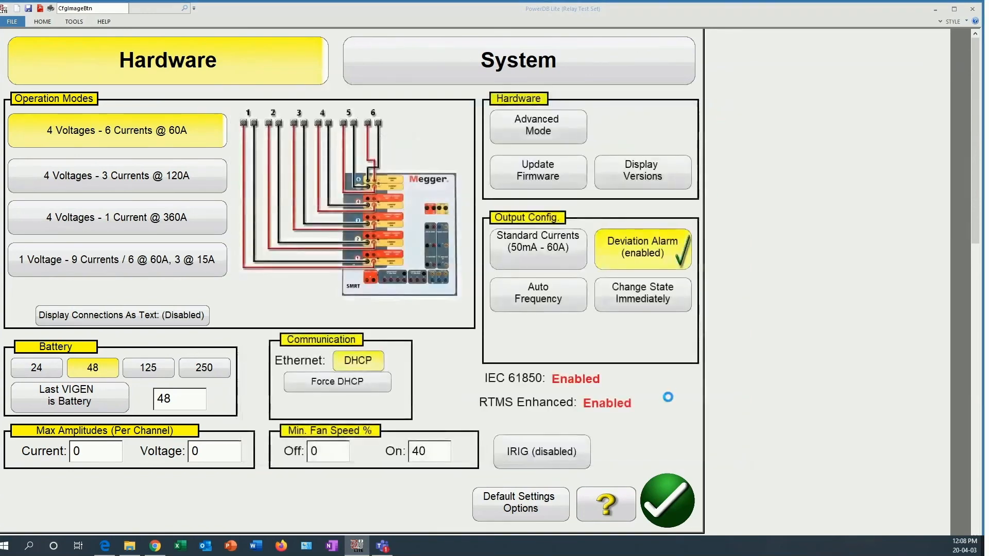
click(667, 500)
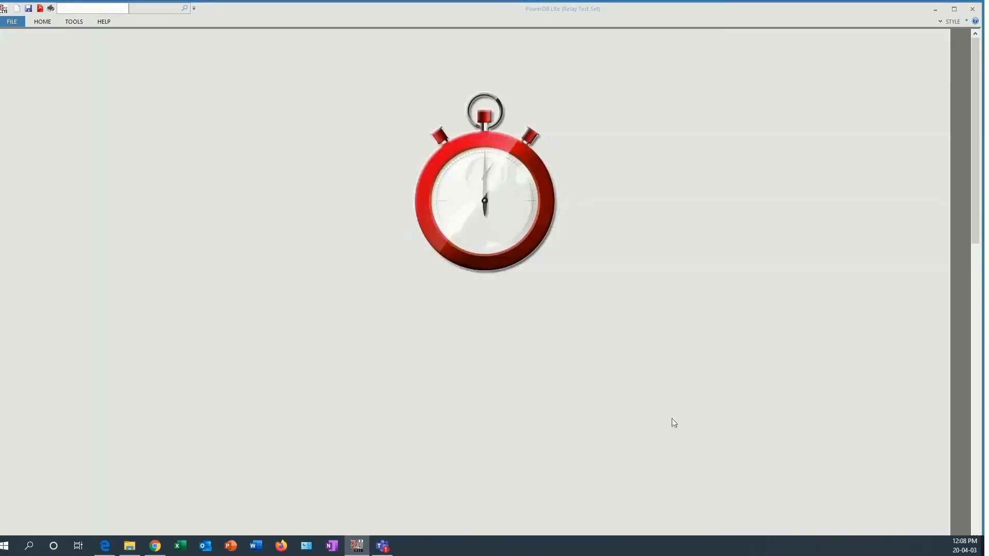